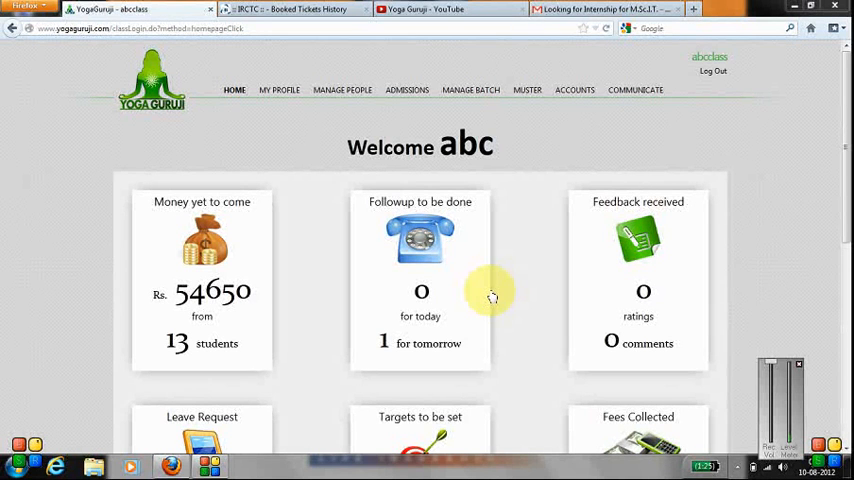
mouse_move(478, 288)
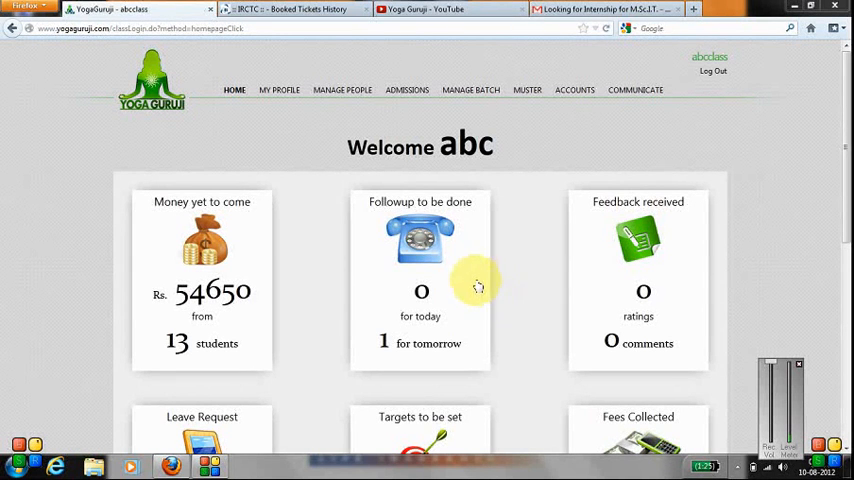
Show the MY PROFILE menu options that include branch management.
left_click(280, 90)
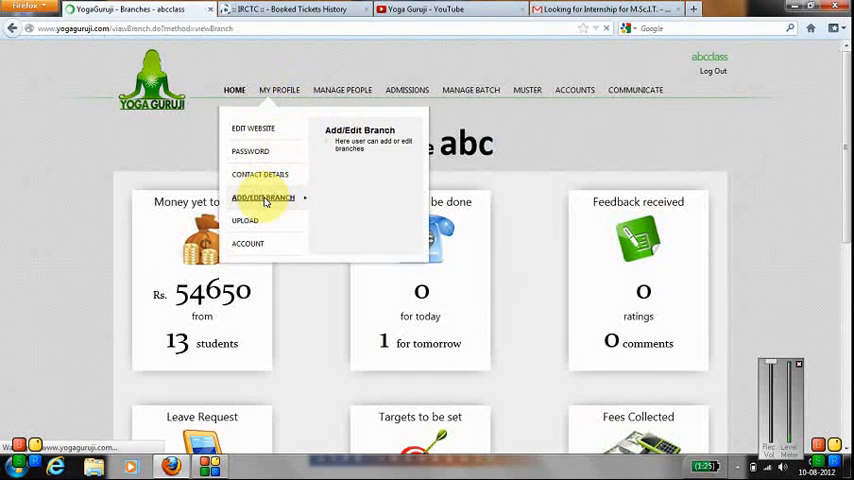
View the branch list with yoga and MUM, then begin adding a new branch.
left_click(262, 196)
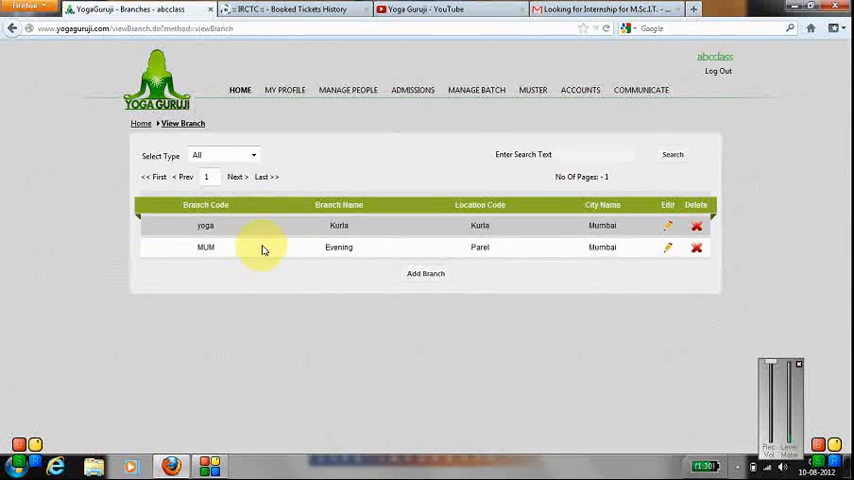
left_click(424, 272)
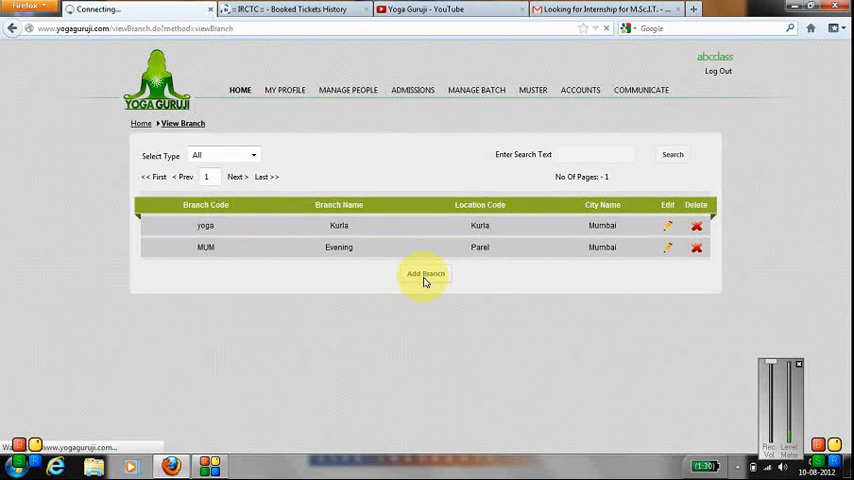
Enter branch code BR..., name Andheri, address lines 'Near sho...' and Andheri.
left_click(426, 272)
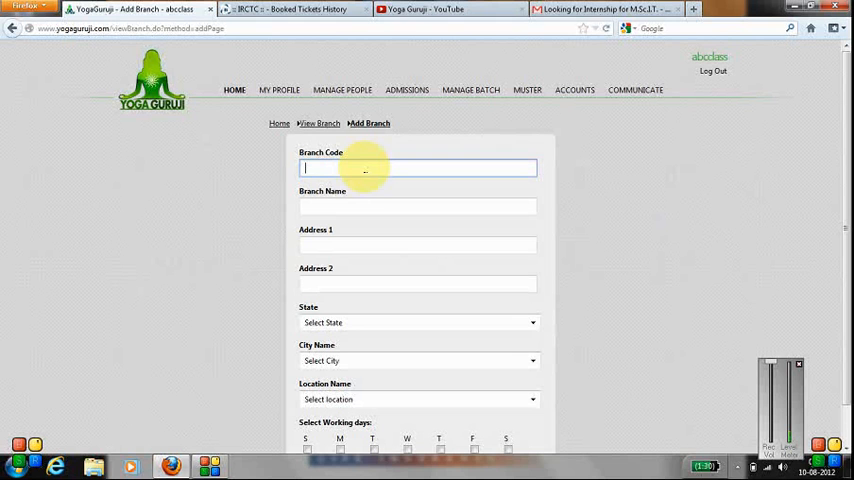
type("BRanch 03")
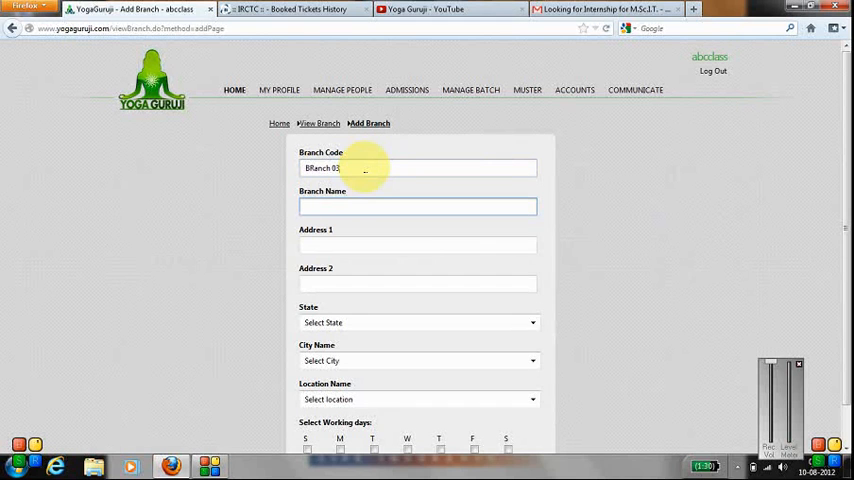
left_click(416, 206)
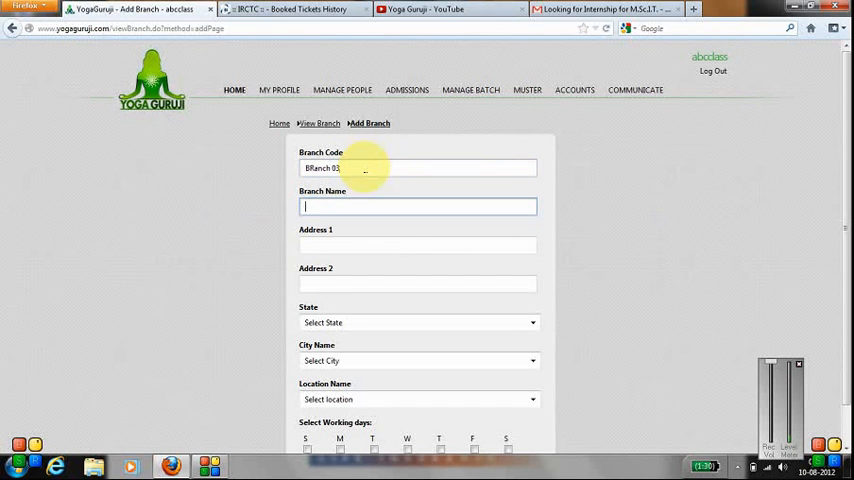
type("Andheri Branch")
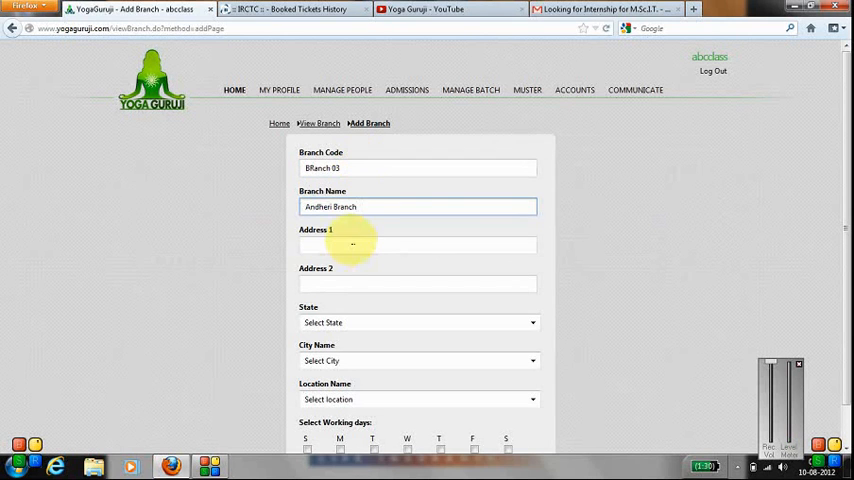
left_click(416, 244)
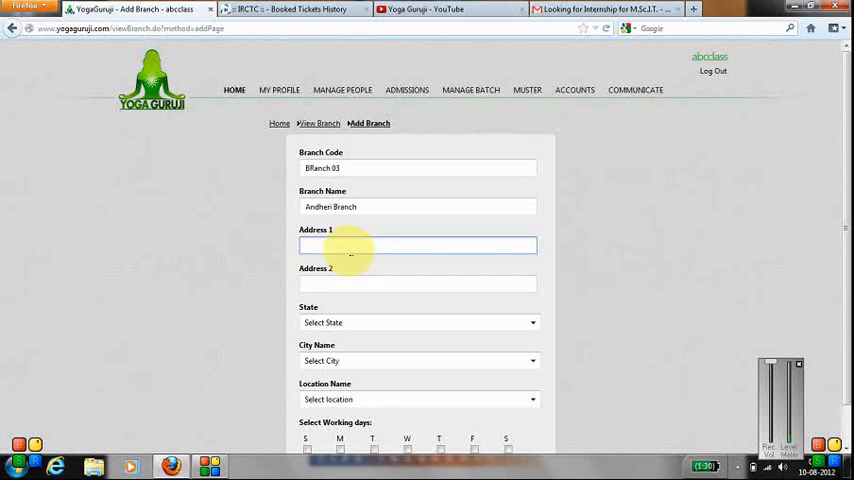
type("Near shoppper stop")
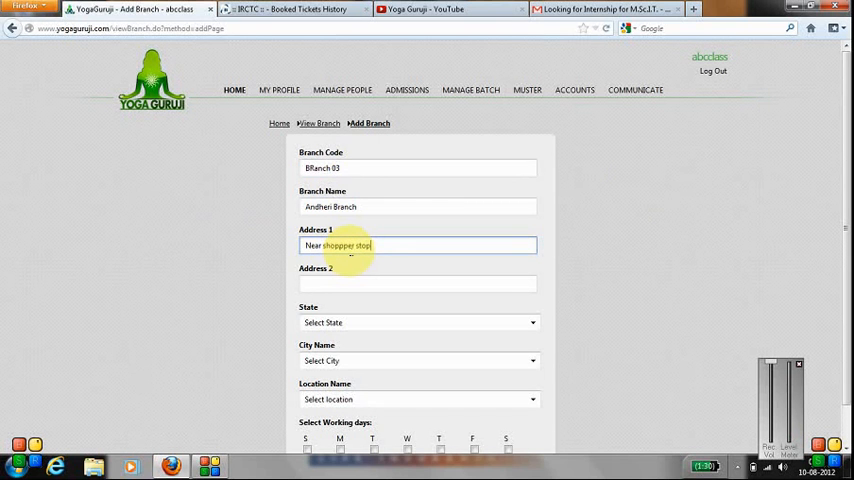
type("Andheri")
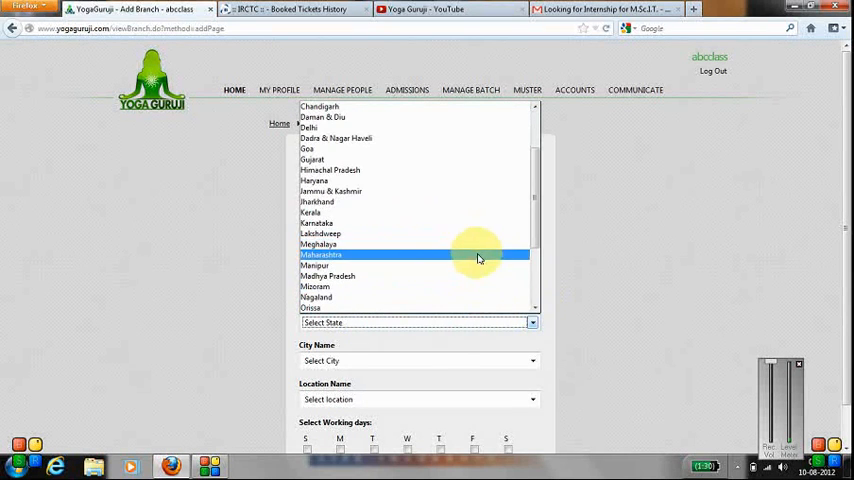
Set the branch state to Maharashtra and move down to the city, location and working-day fields.
left_click(478, 254)
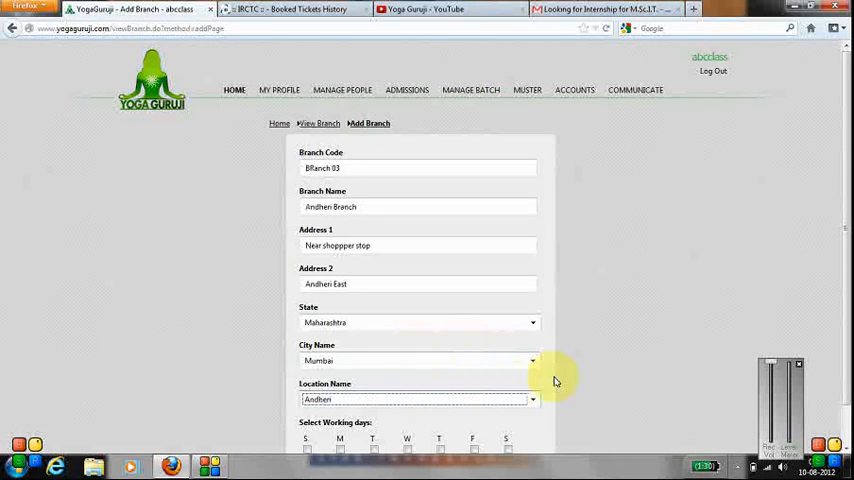
scroll("down", 3)
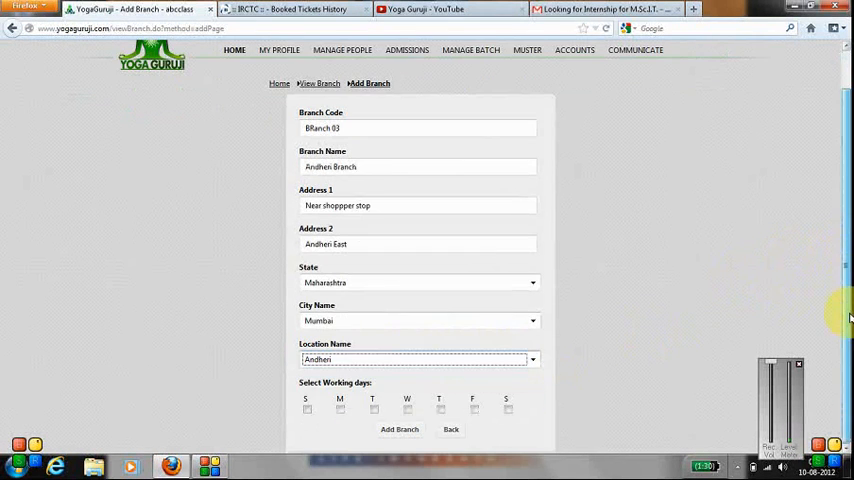
mouse_move(598, 296)
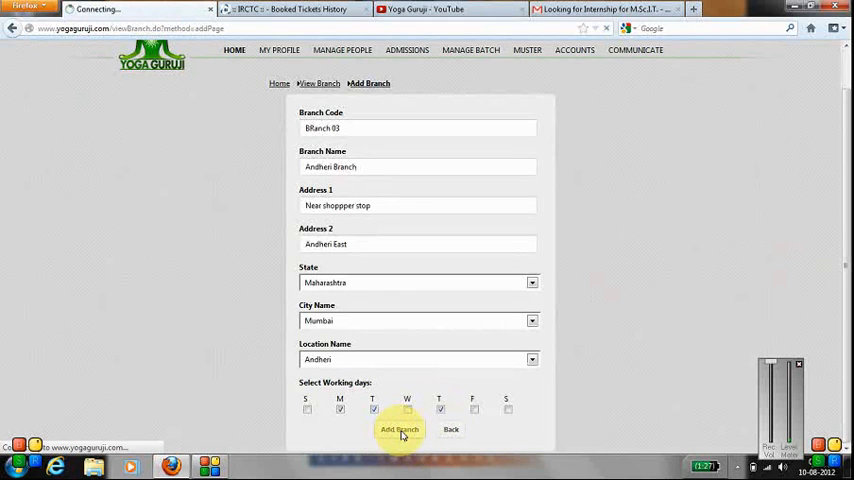
Save Andheri Branch to the list and open the BRanch 03 row for editing.
left_click(400, 428)
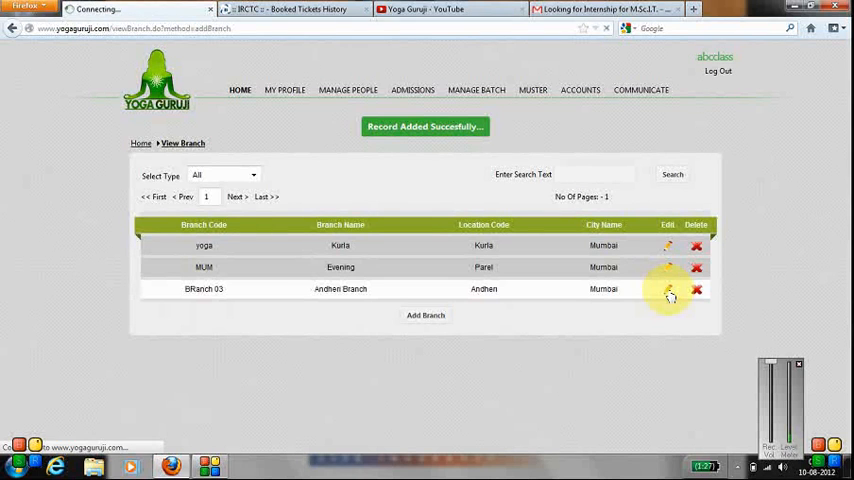
left_click(668, 290)
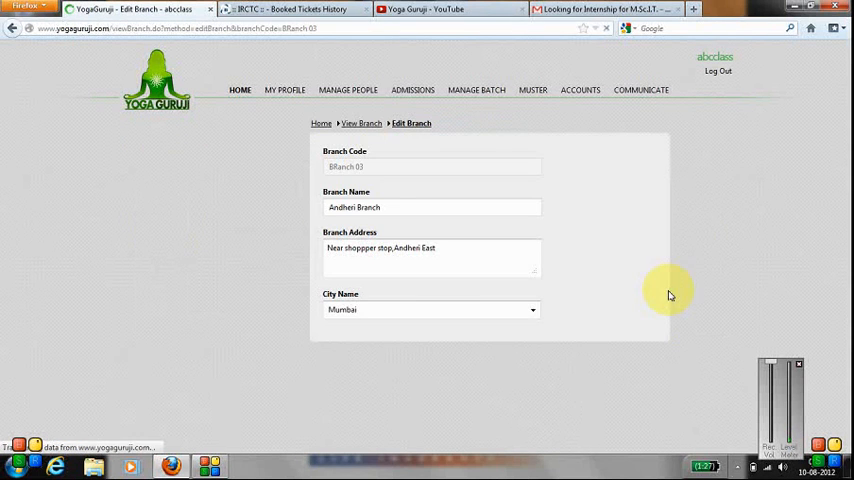